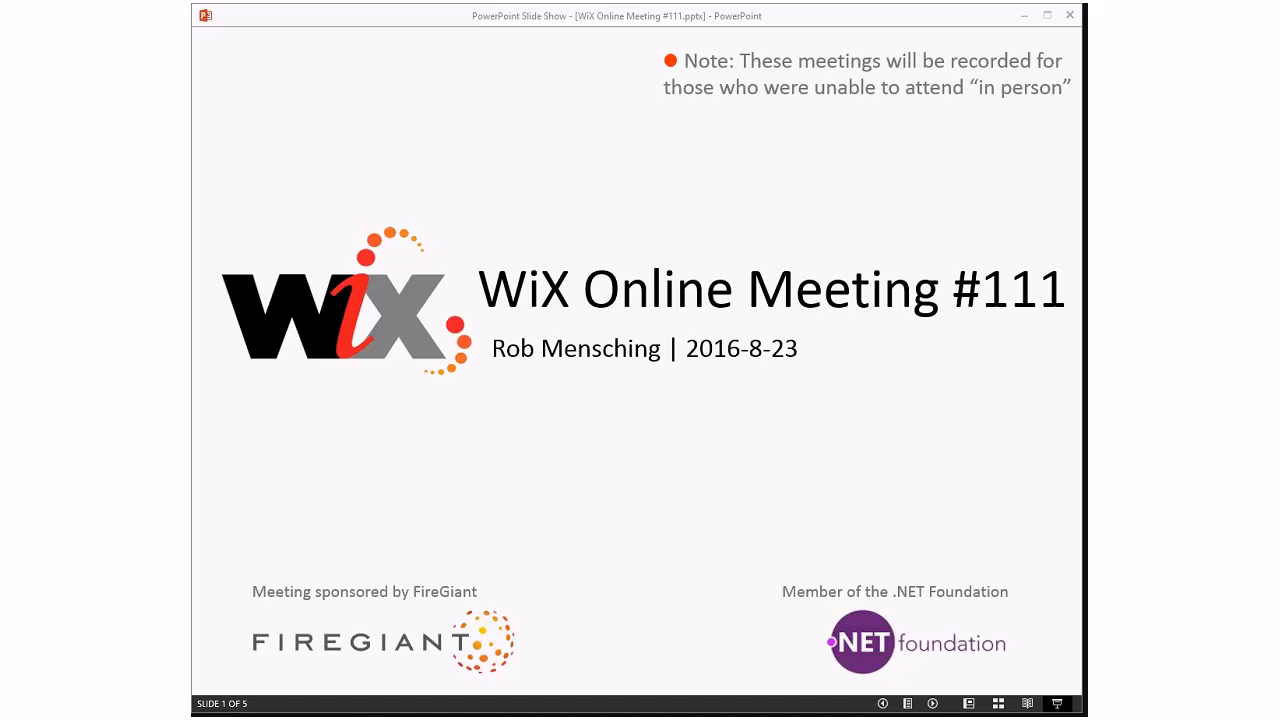
mouse_move(965, 101)
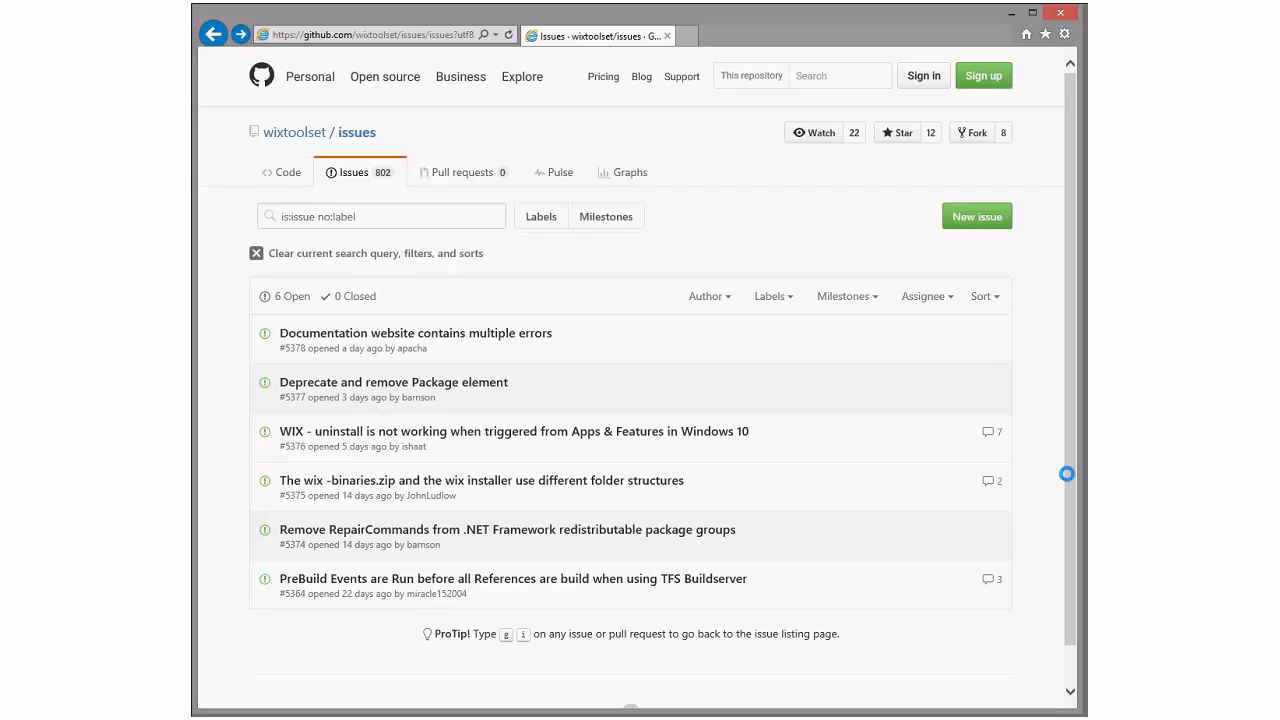
Glance at PreBuild Events issue #5364, then go back to the unlabeled issues list.
left_click(513, 578)
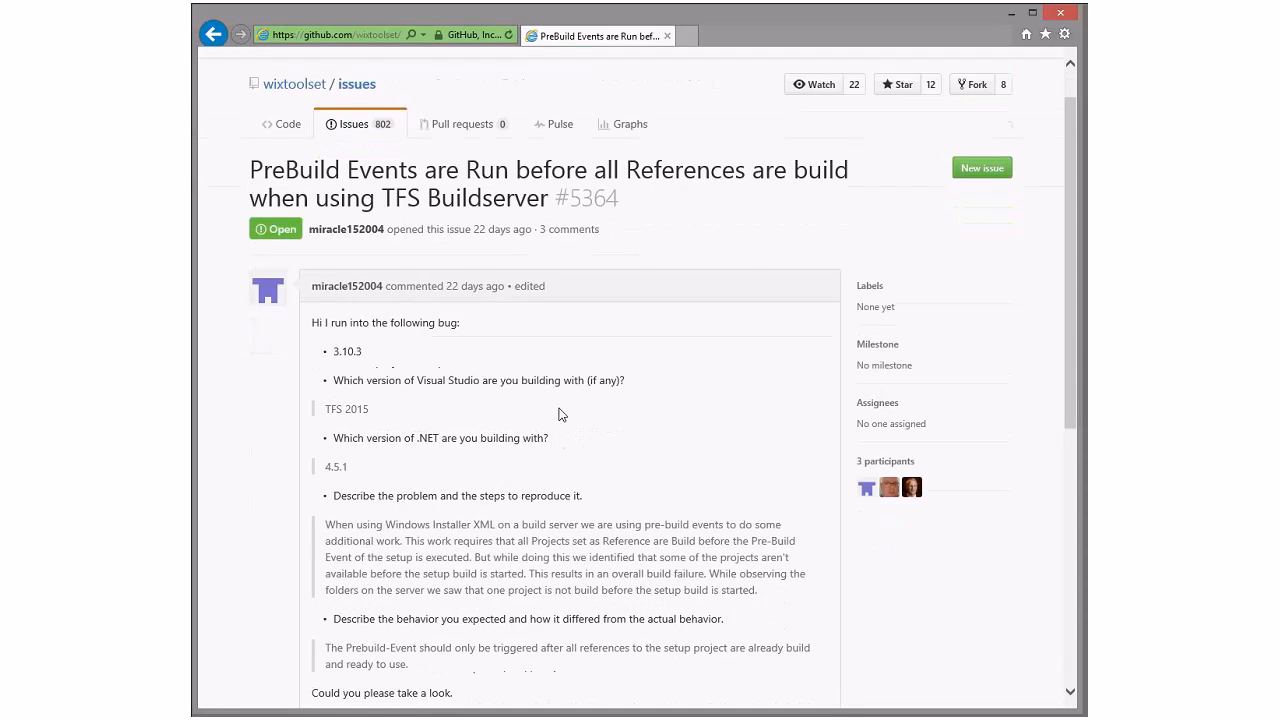
scroll("down", 3)
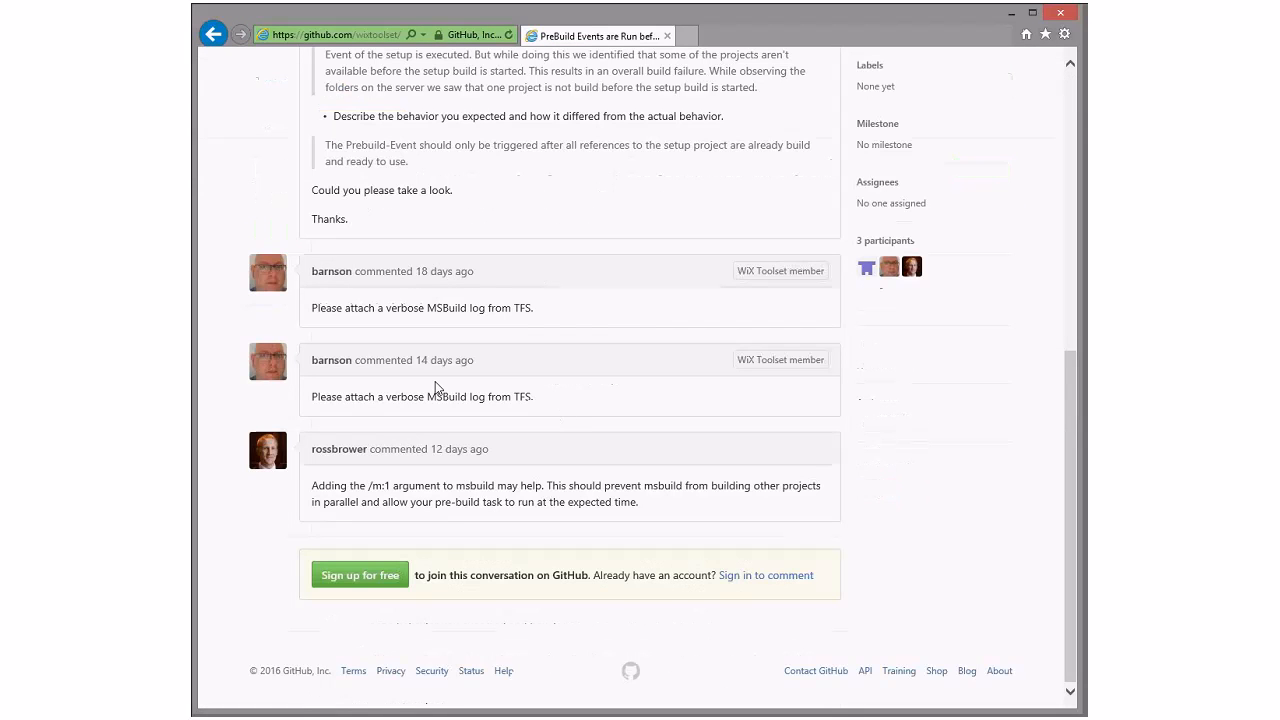
mouse_move(657, 324)
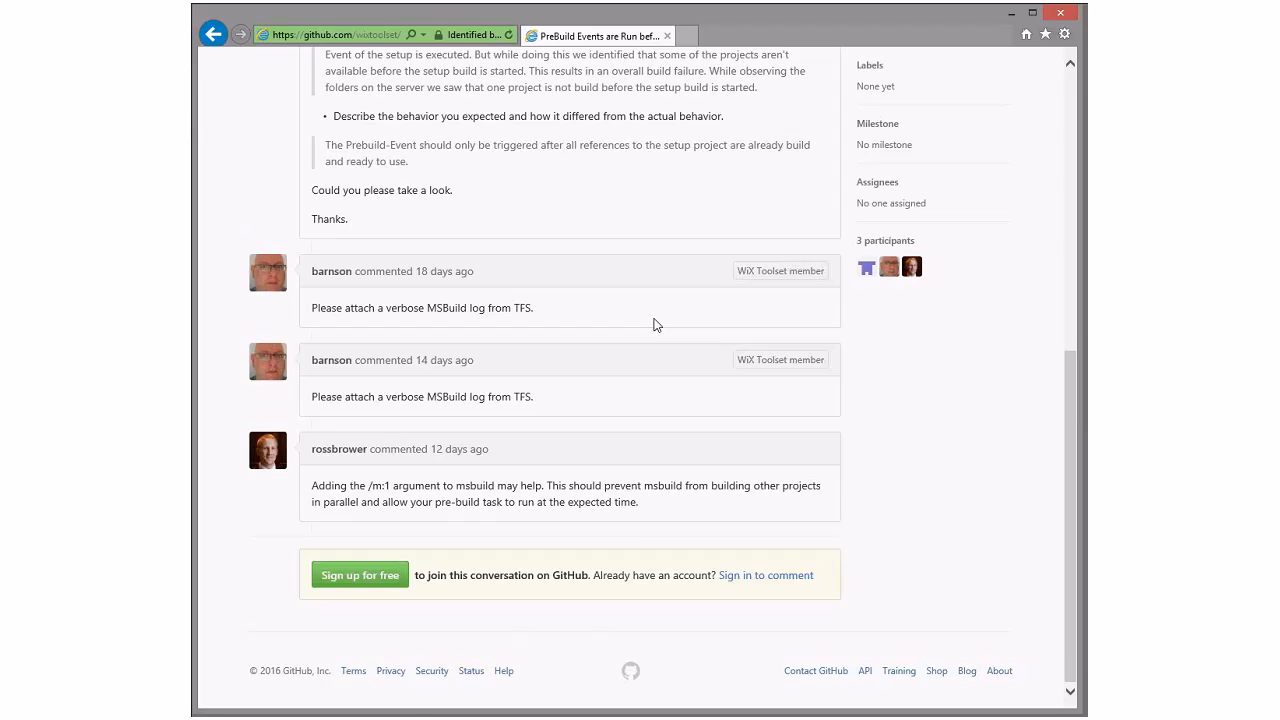
left_click(213, 33)
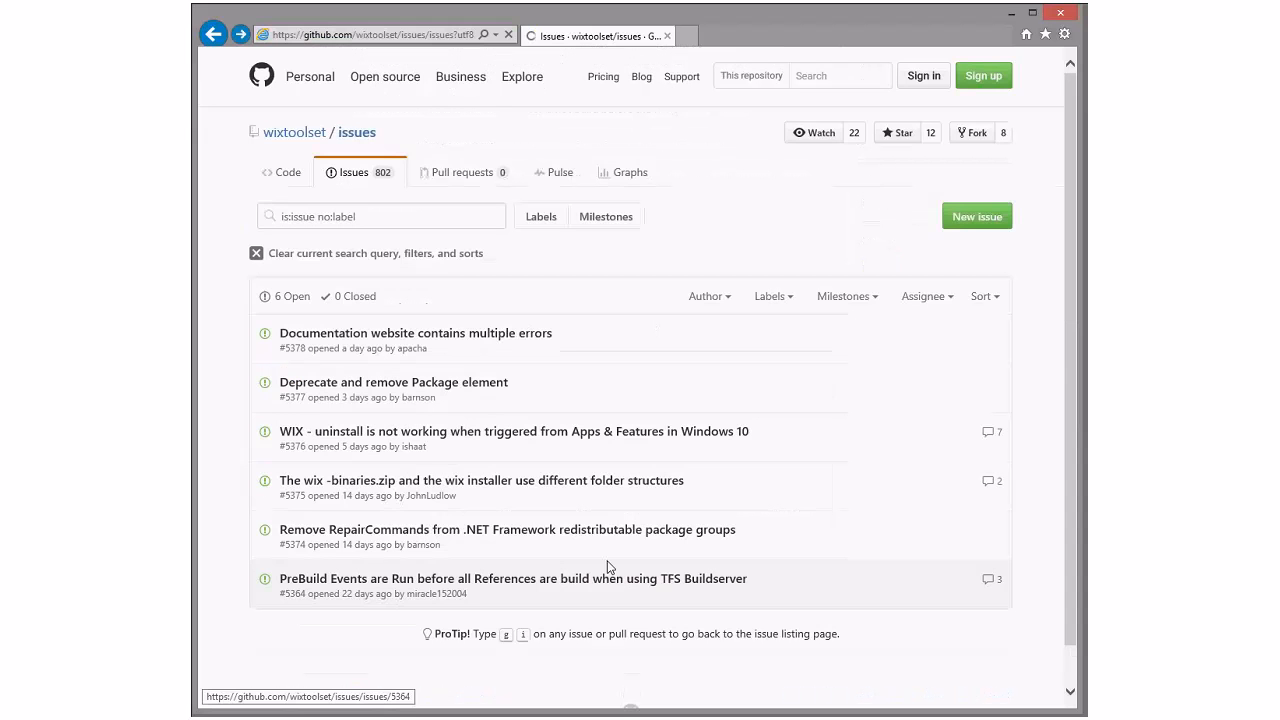
left_click(508, 529)
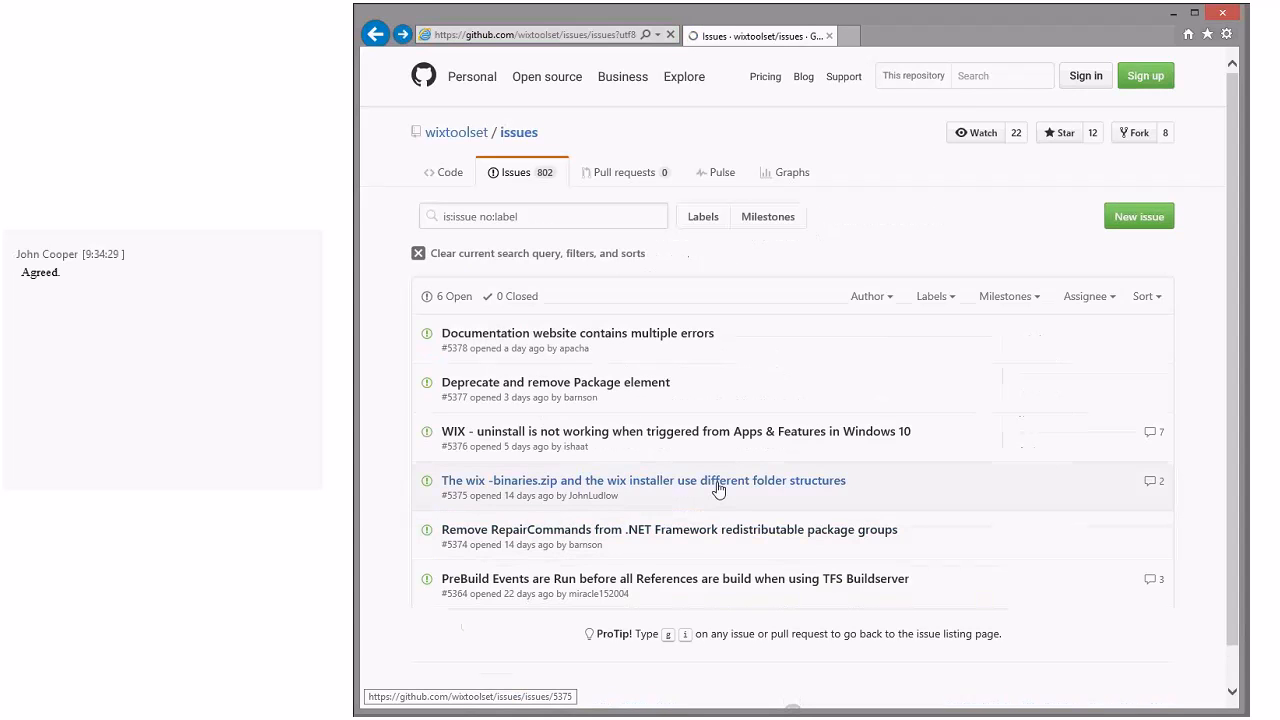
Read issue #5375 on differing zip and installer folder structures through all comments.
left_click(643, 480)
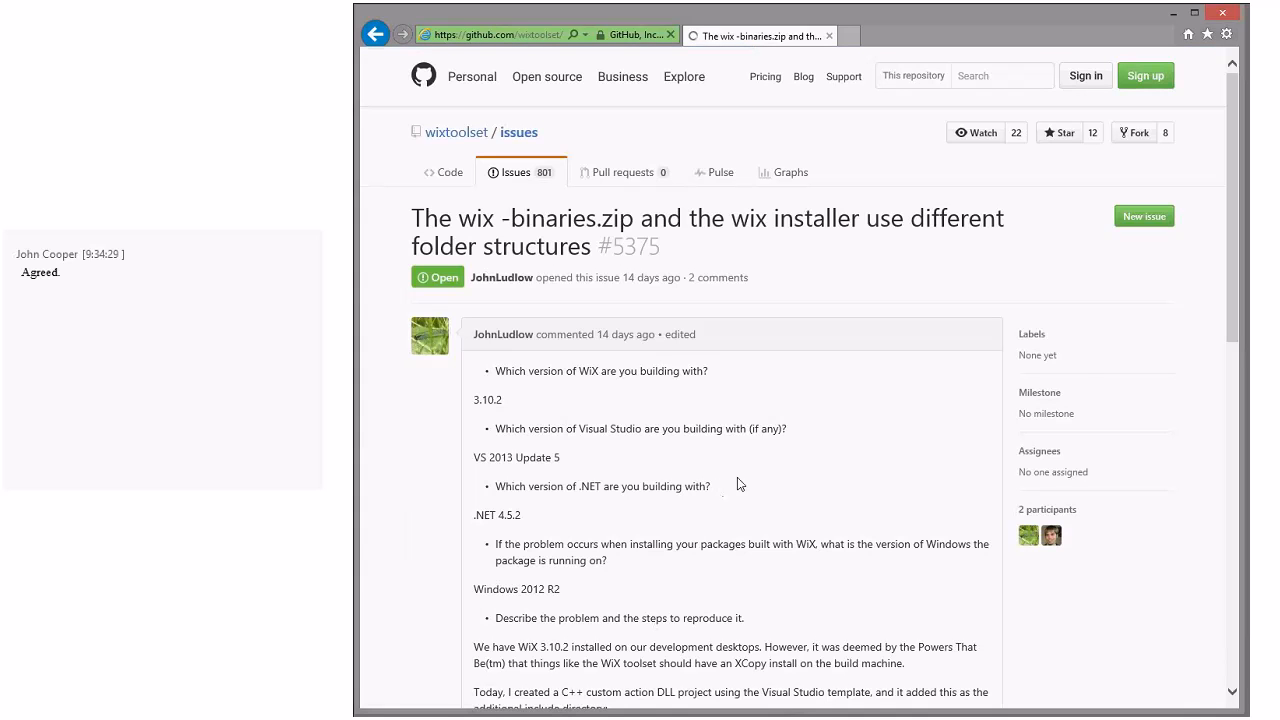
scroll("down", 3)
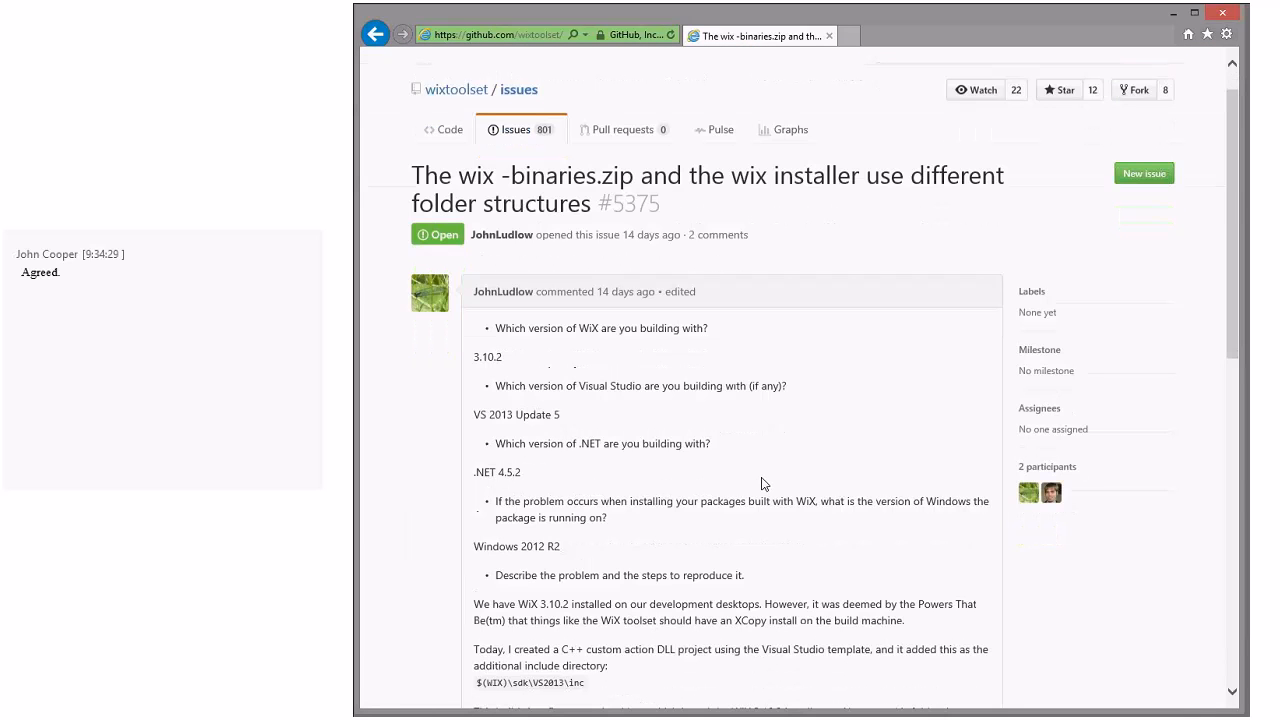
scroll("down", 3)
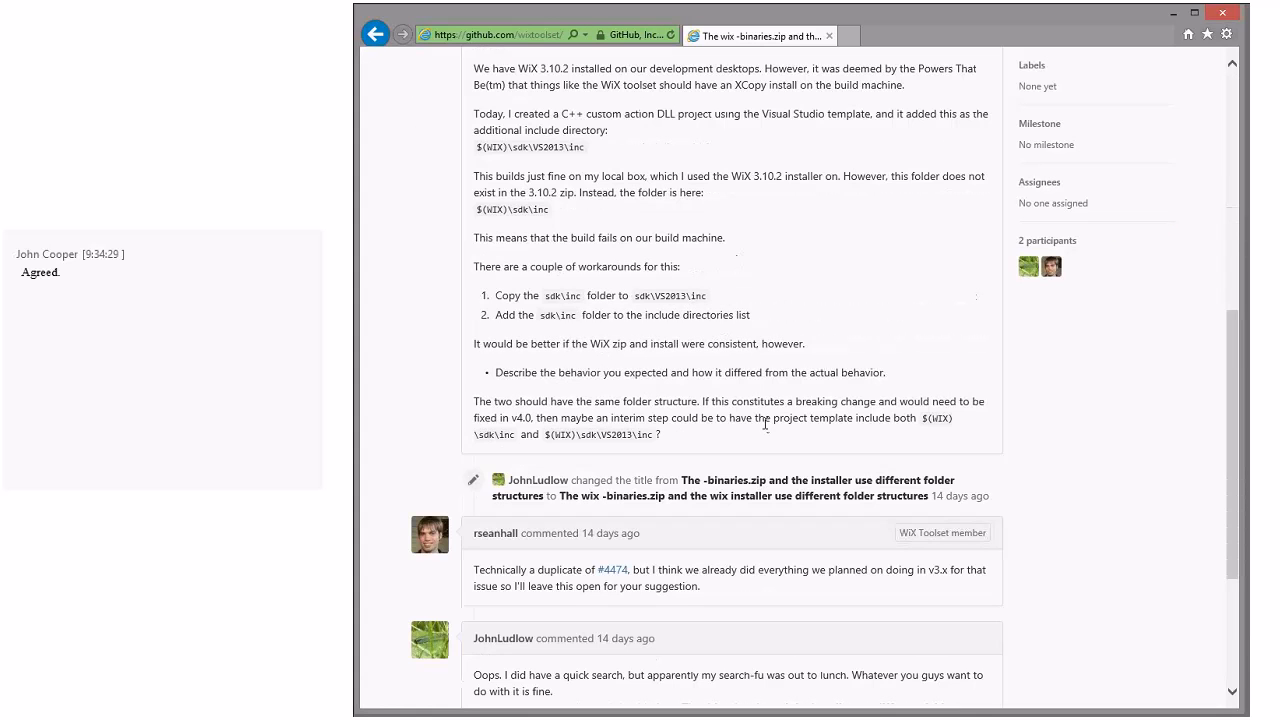
scroll("down", 3)
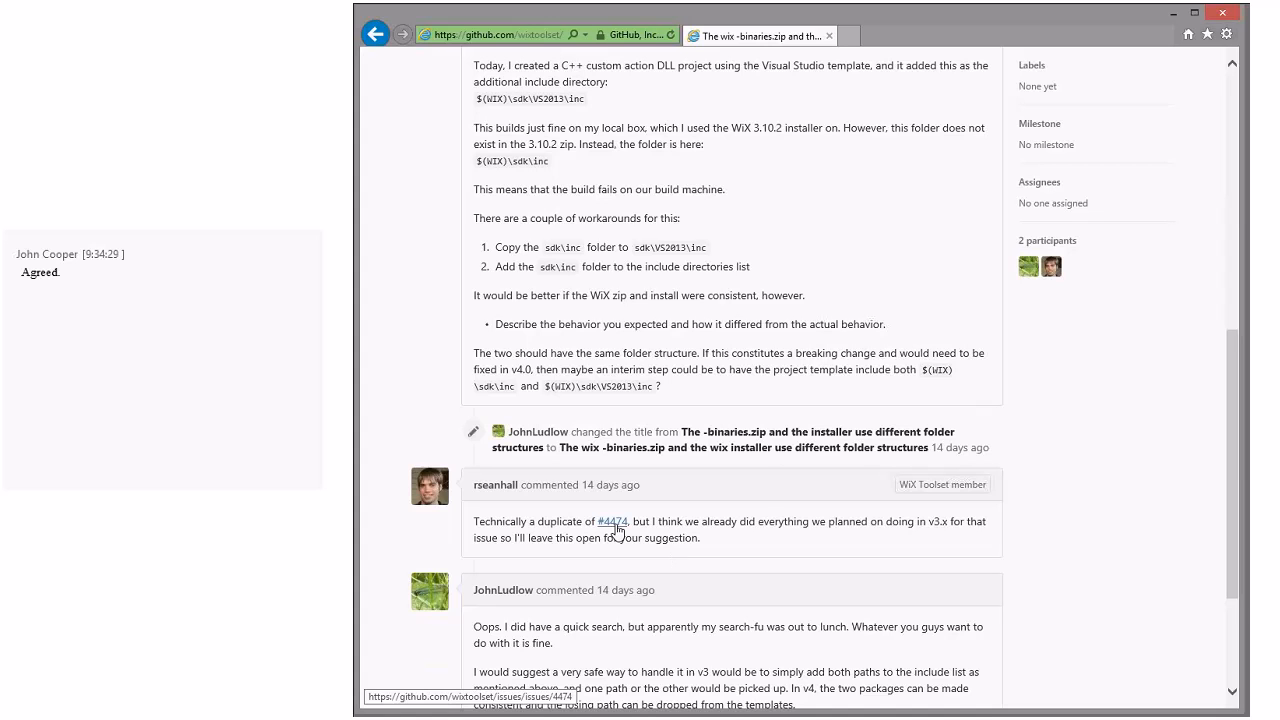
scroll("down", 3)
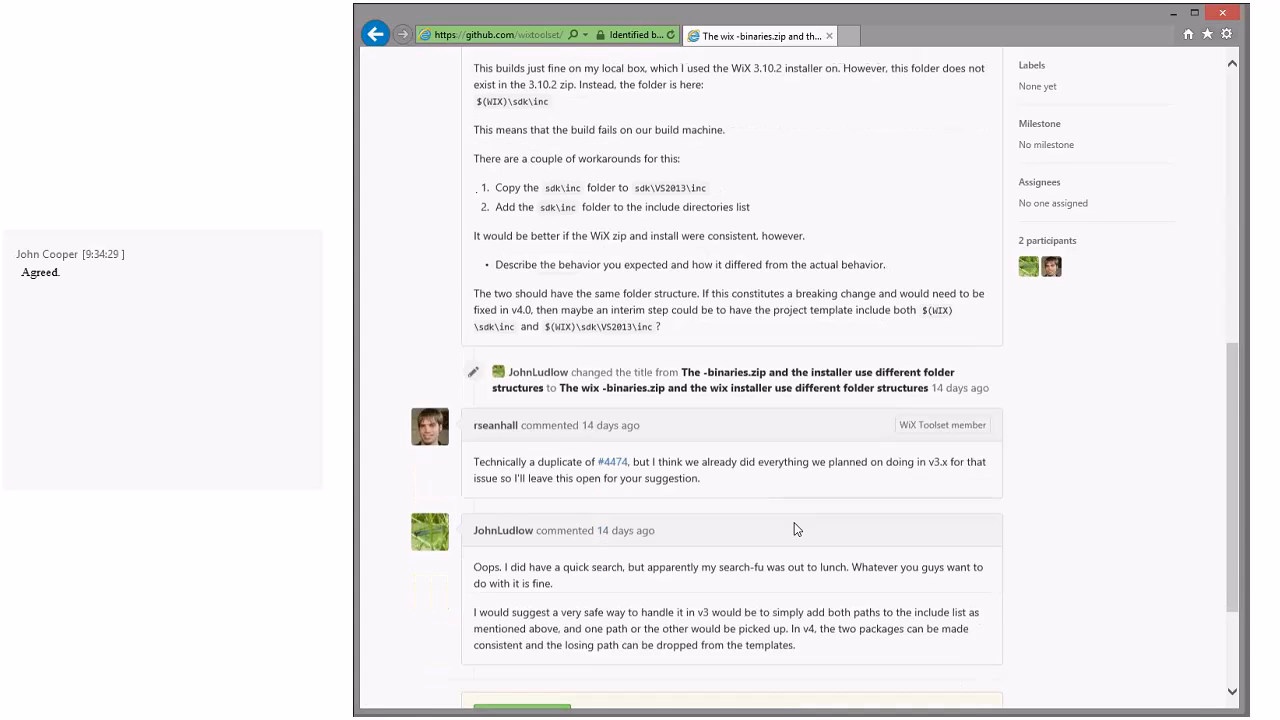
scroll("down", 3)
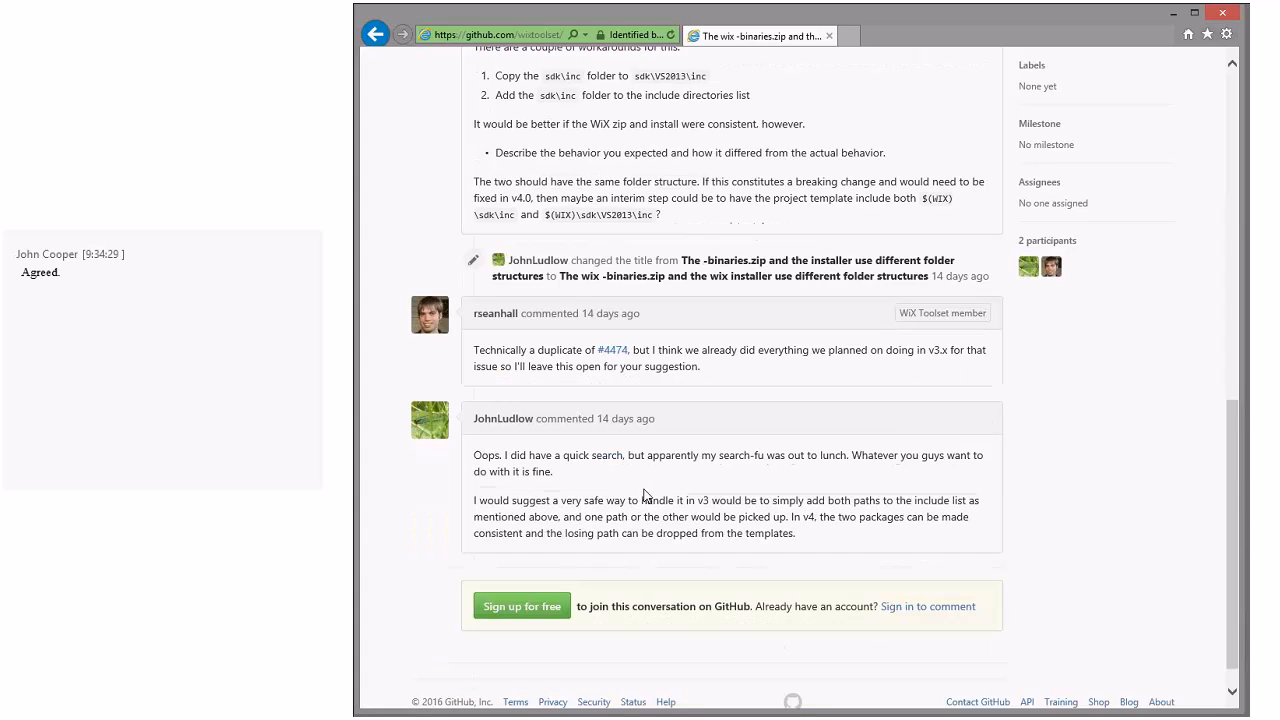
mouse_move(663, 492)
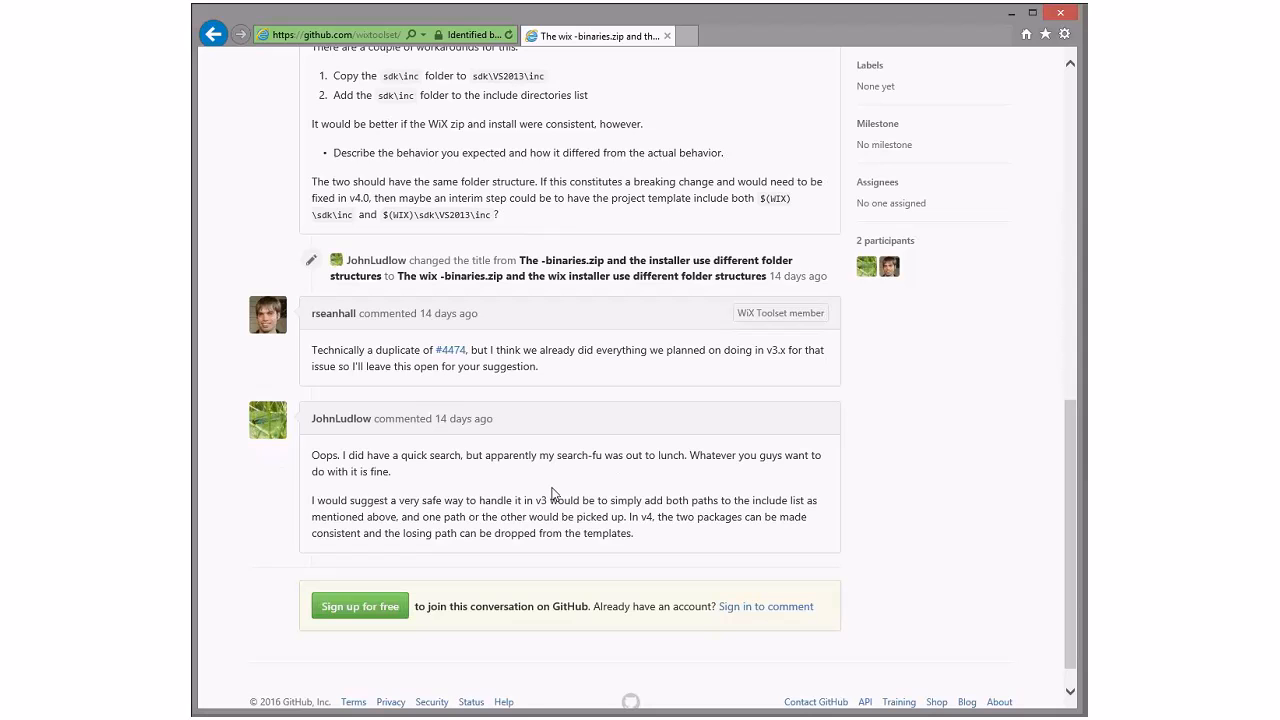
mouse_move(600, 482)
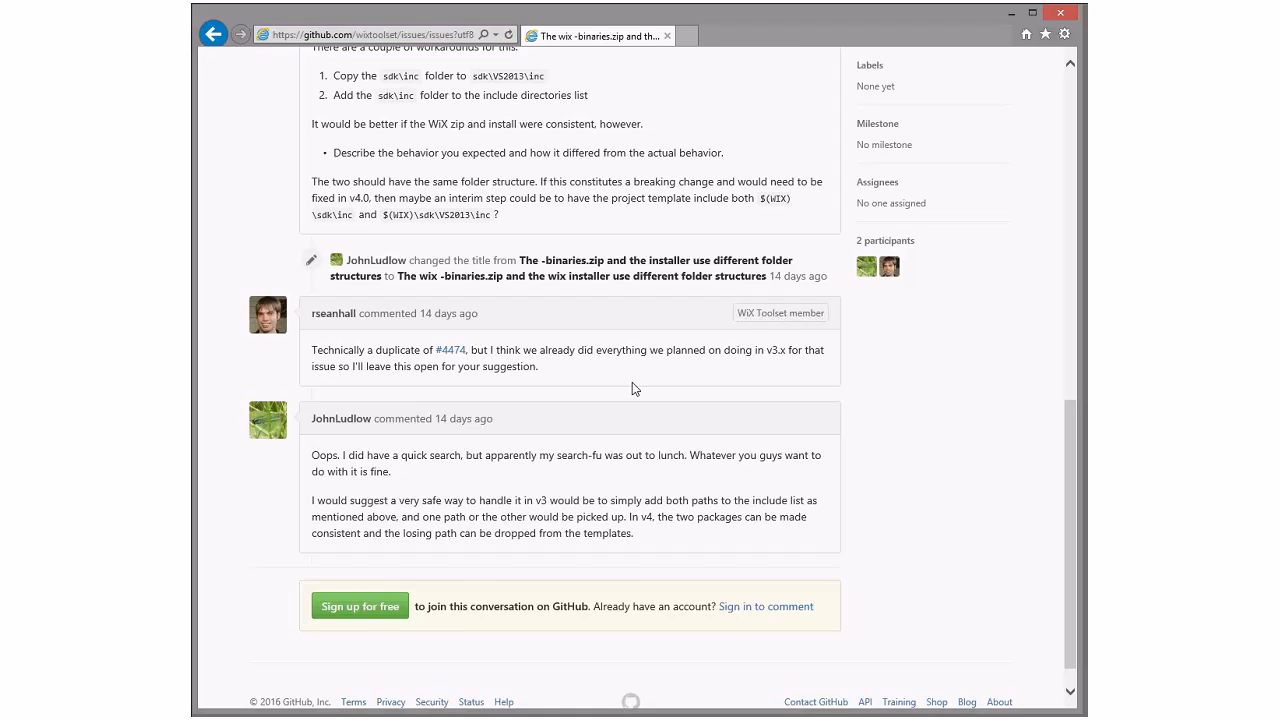
Open Windows 10 uninstall issue #5376 and read down through its rundll32 failure comments.
left_click(213, 34)
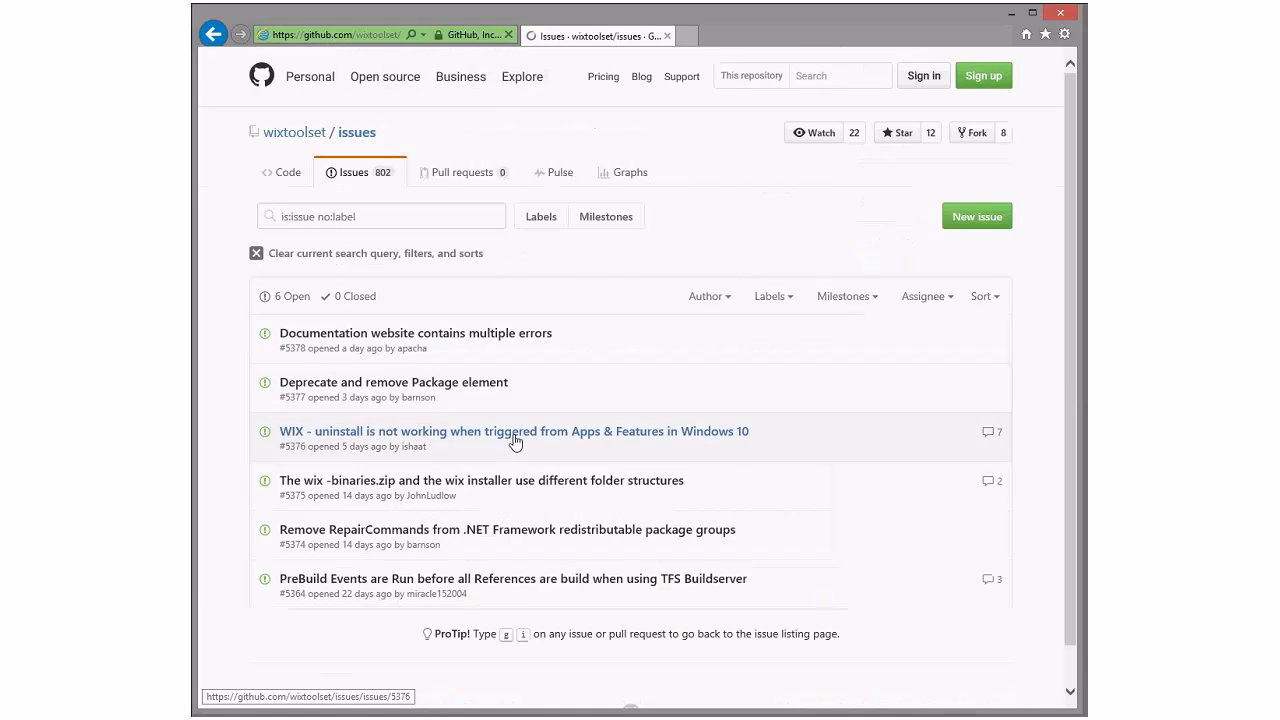
left_click(514, 431)
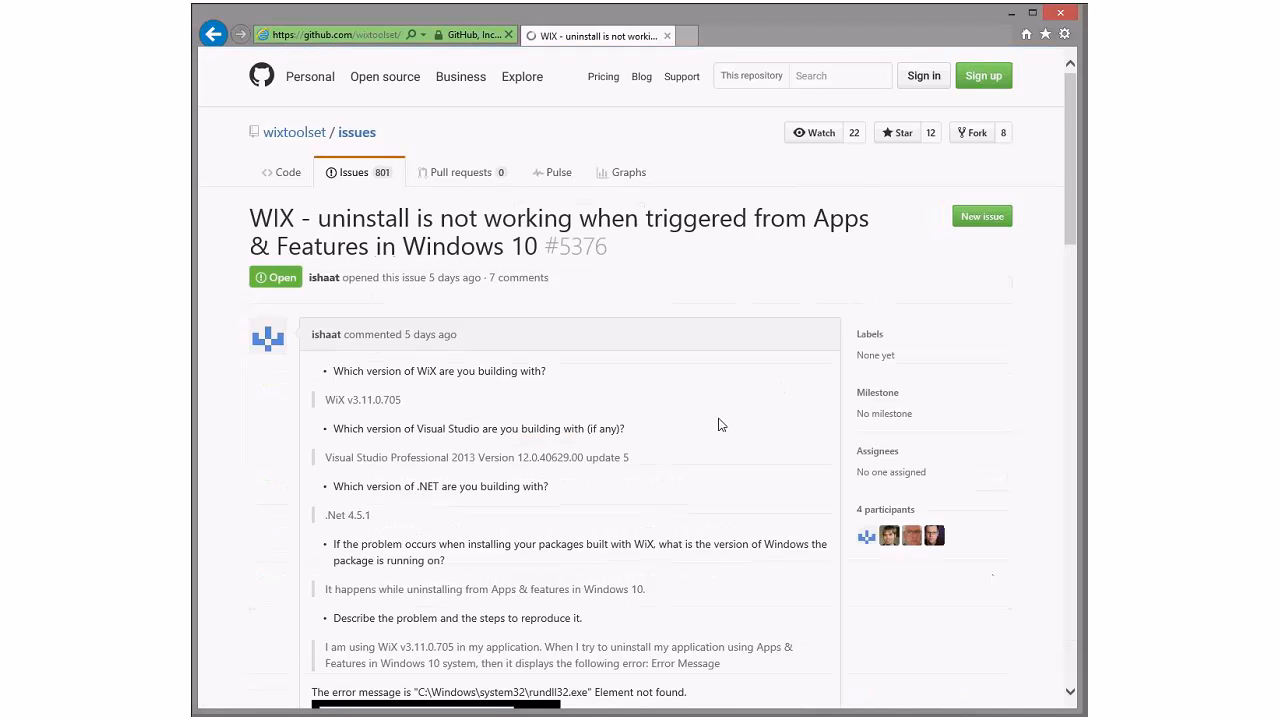
scroll("down", 3)
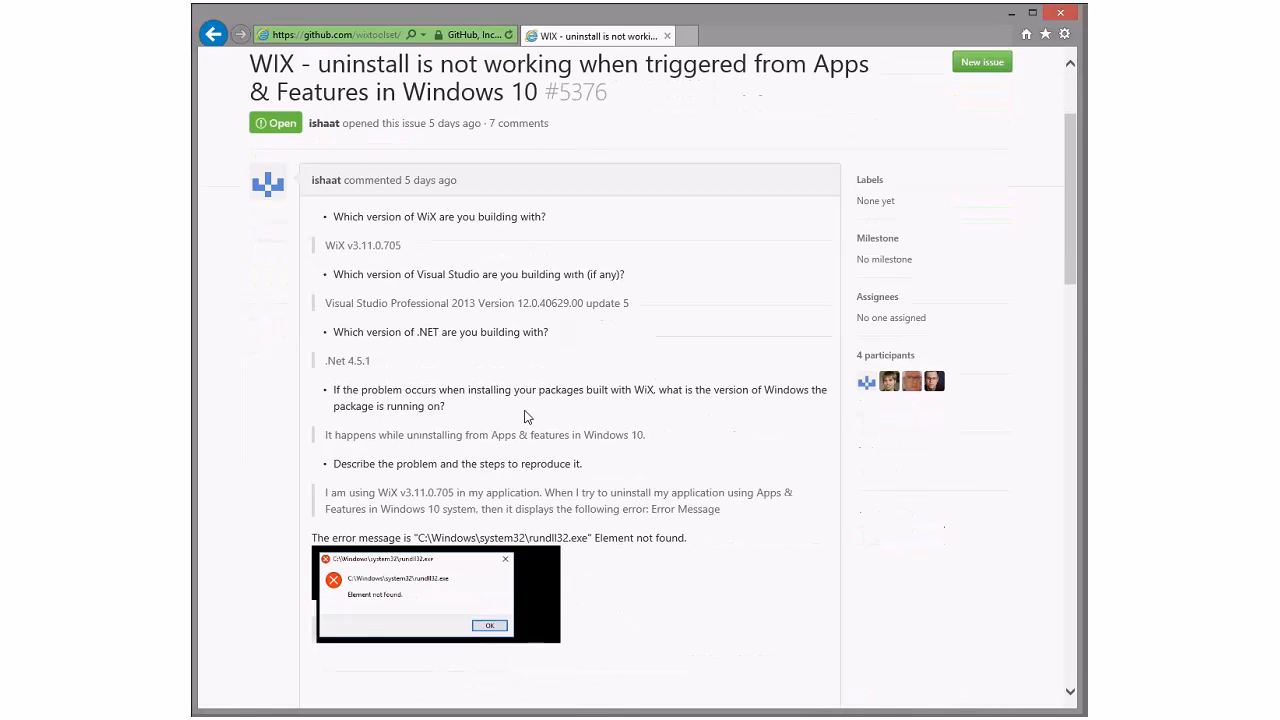
scroll("down", 3)
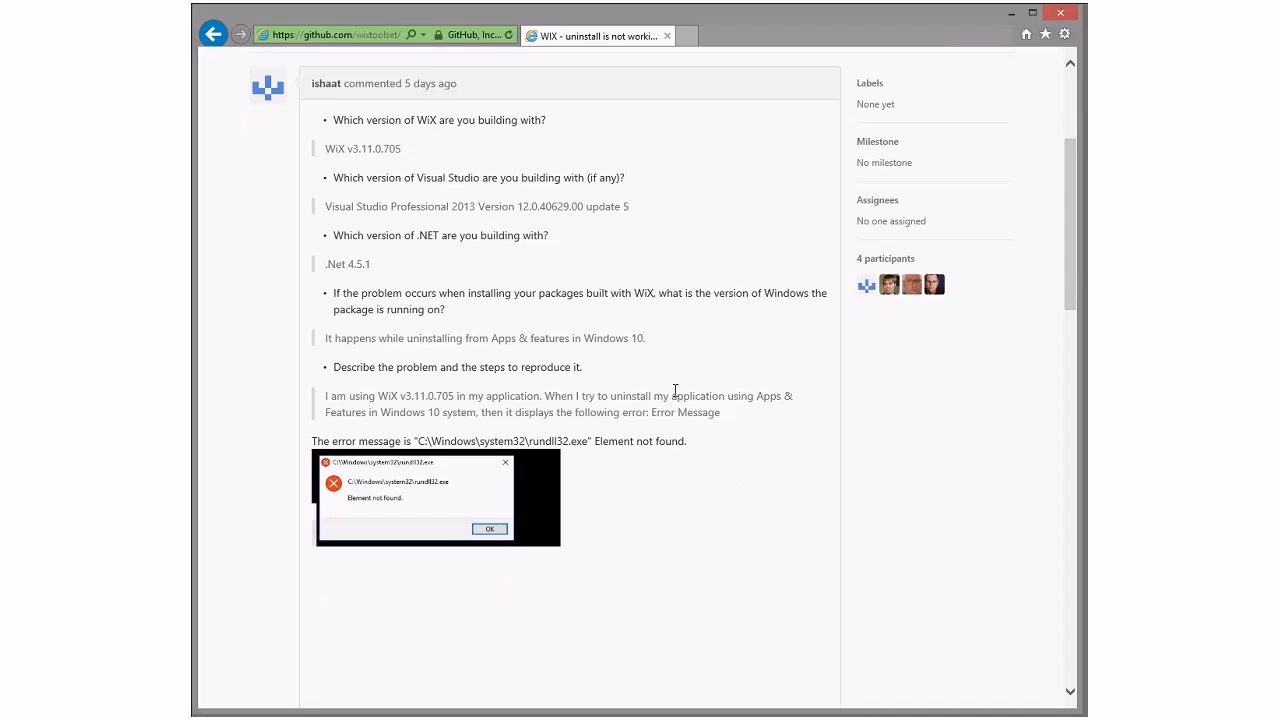
scroll("down", 3)
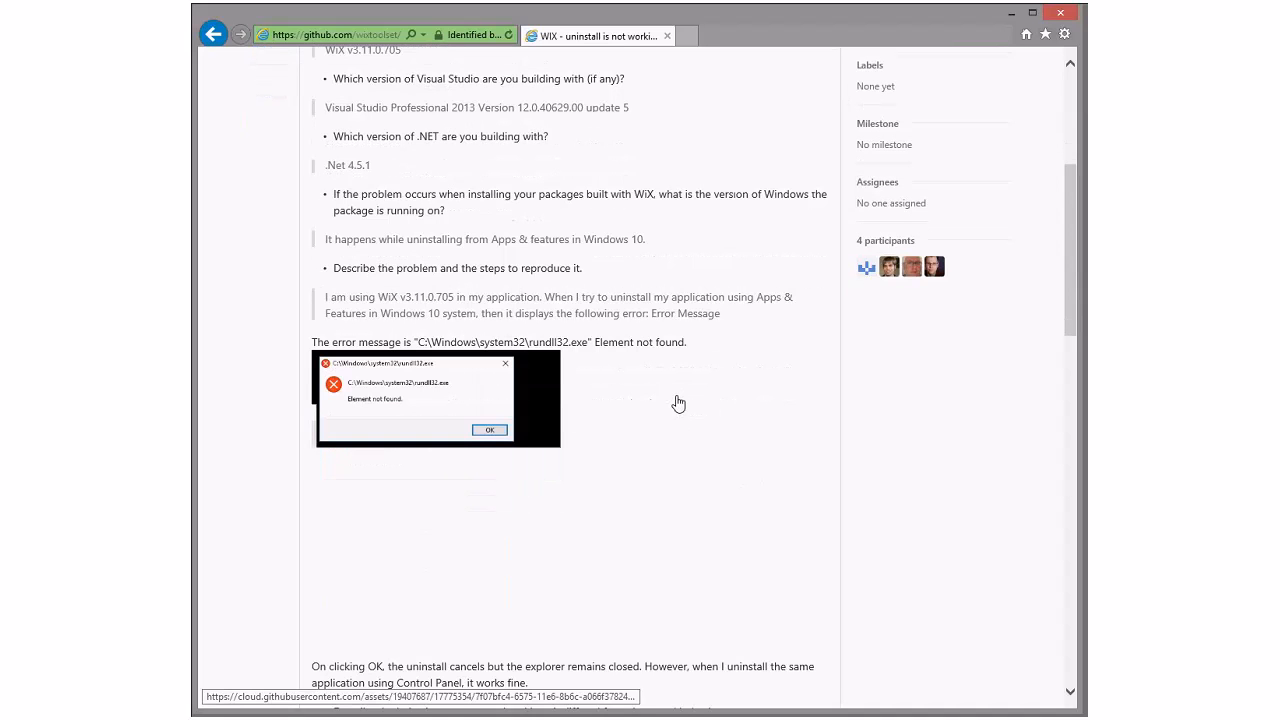
scroll("down", 3)
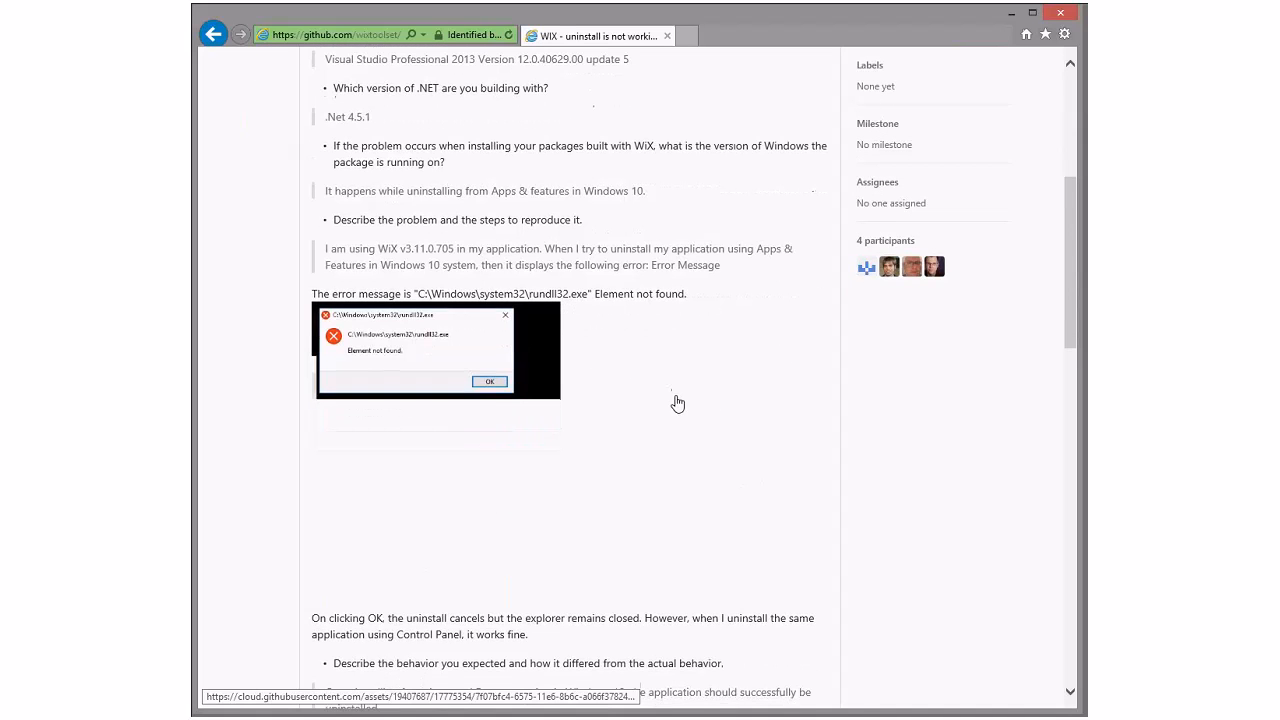
scroll("down", 3)
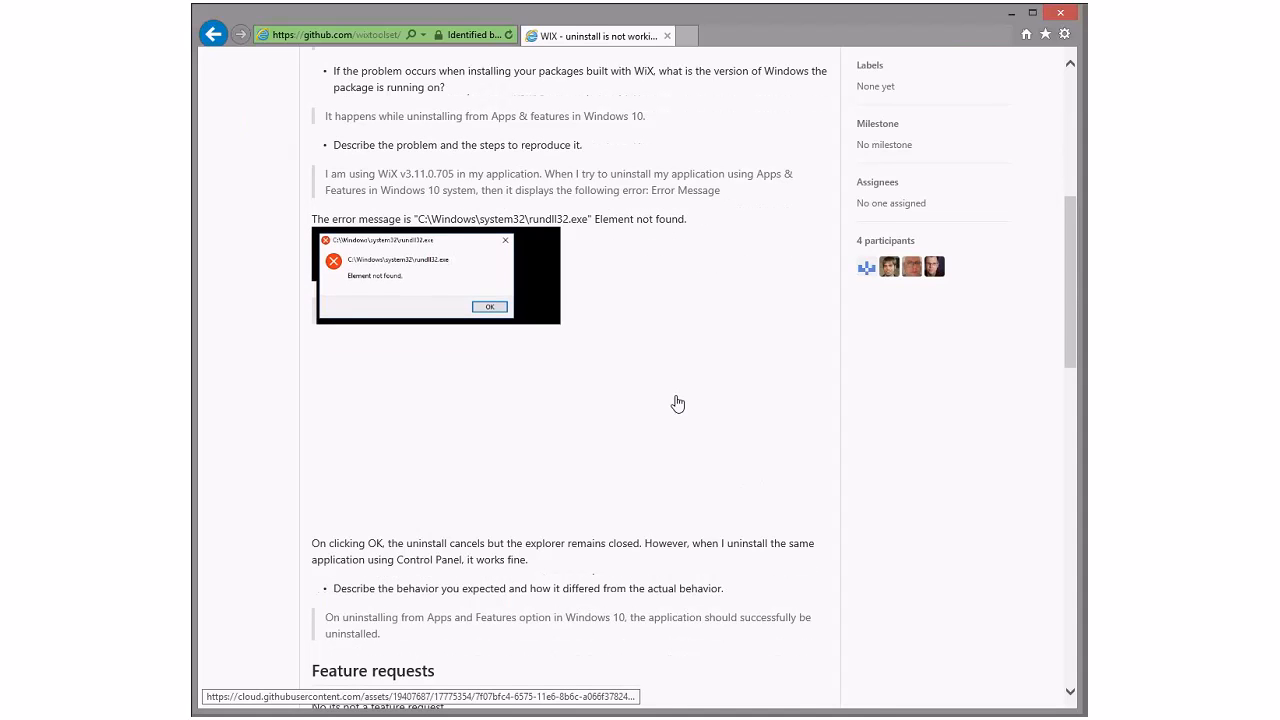
scroll("down", 3)
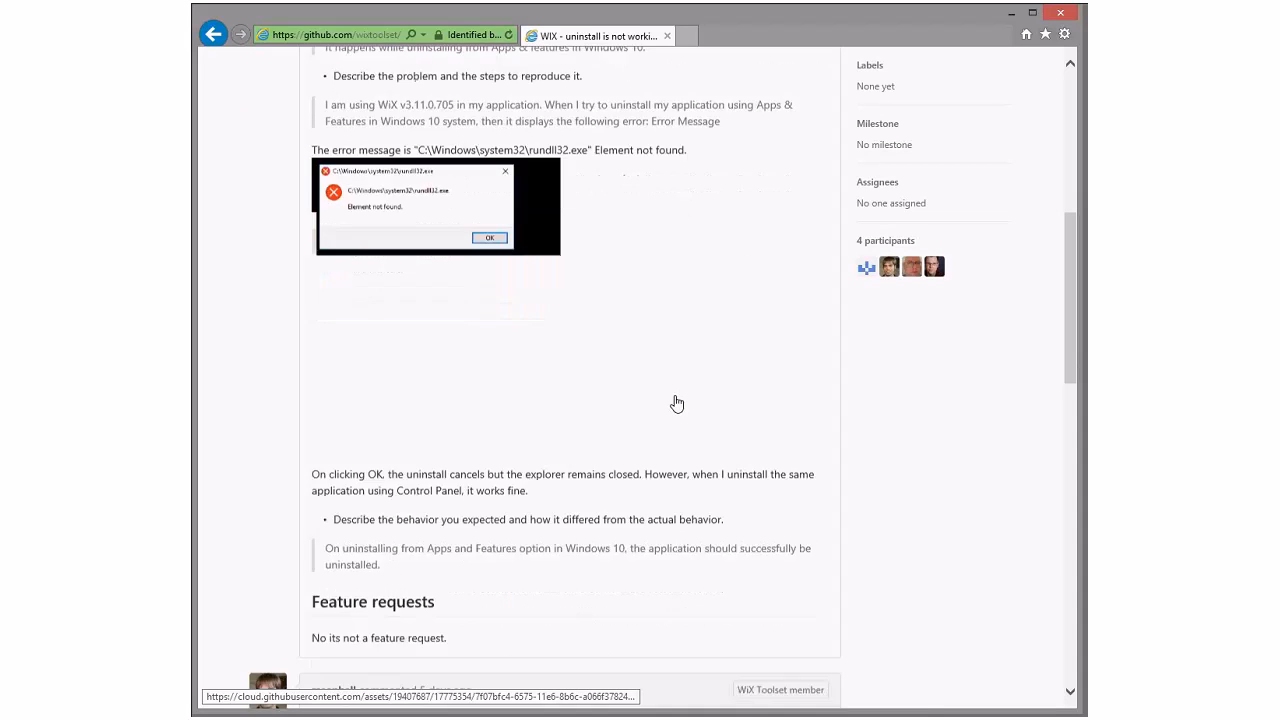
scroll("down", 3)
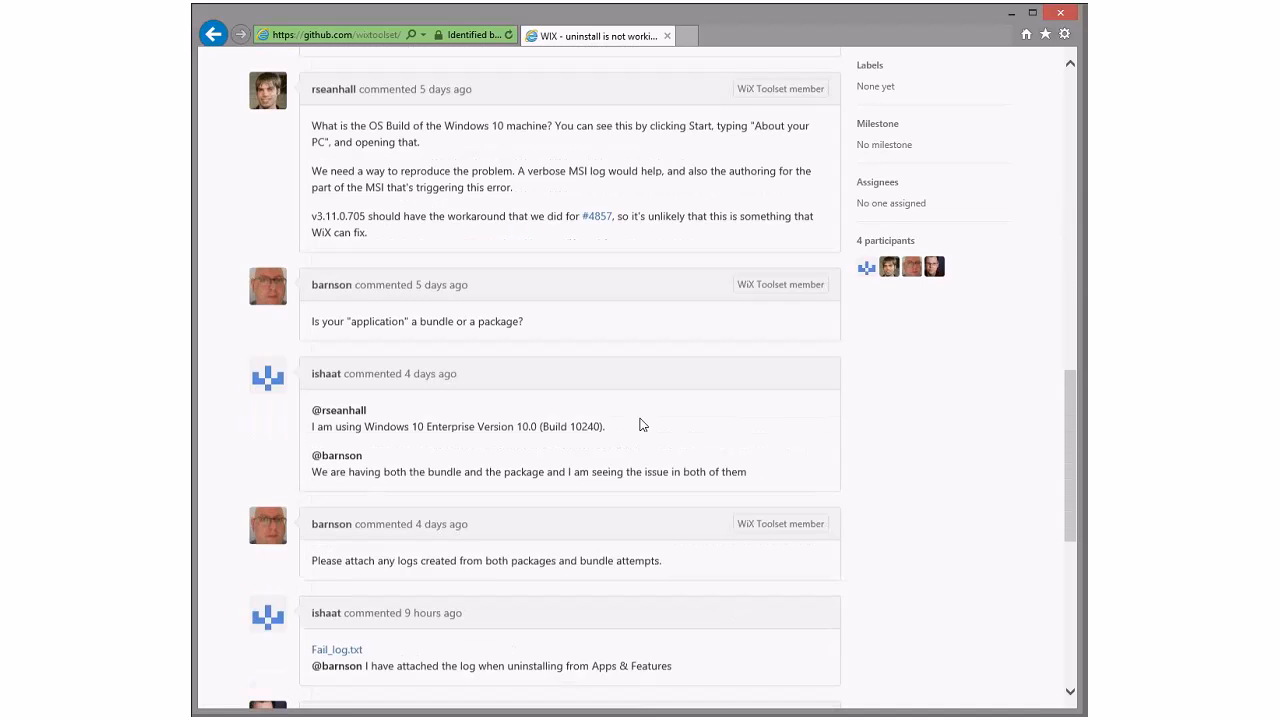
scroll("down", 3)
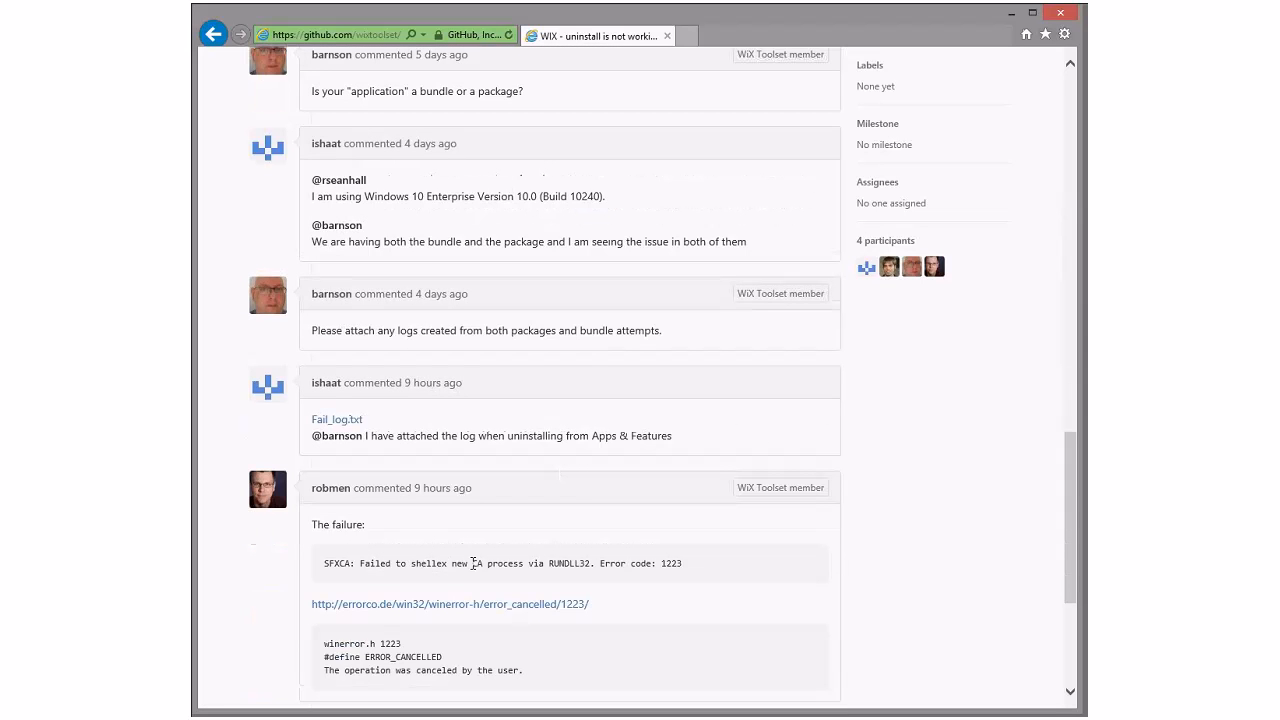
mouse_move(590, 560)
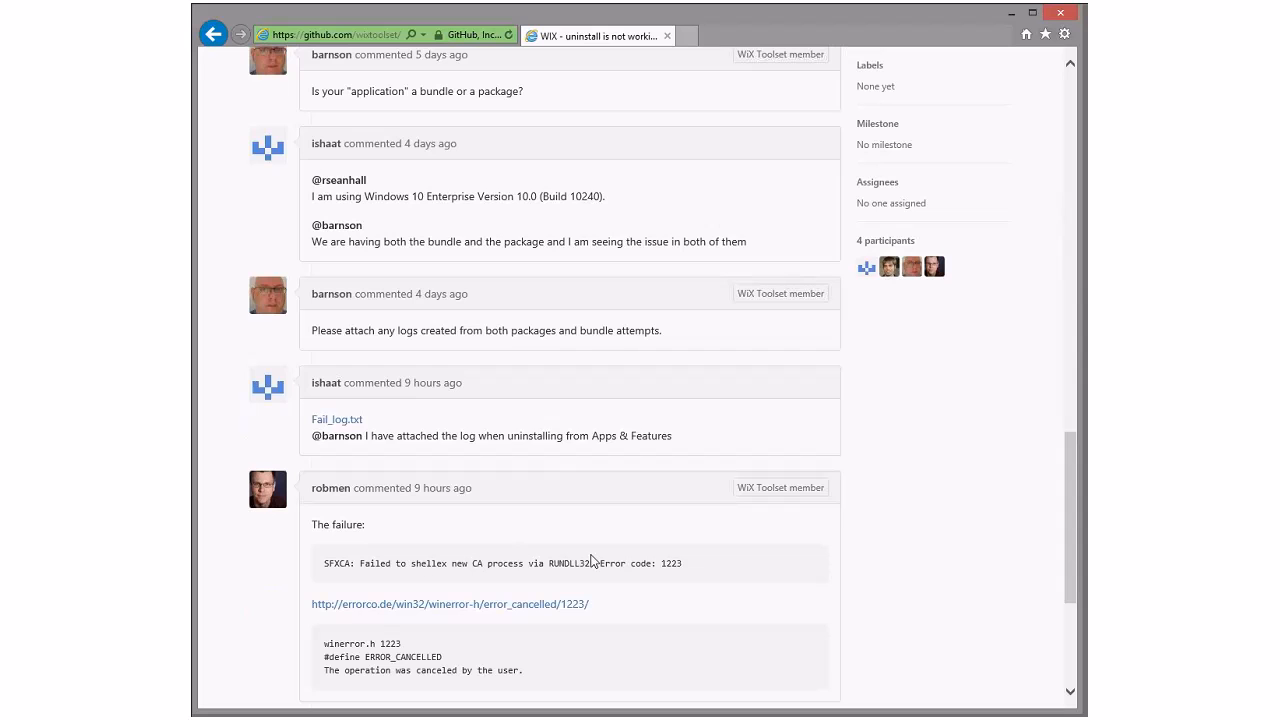
scroll("down", 3)
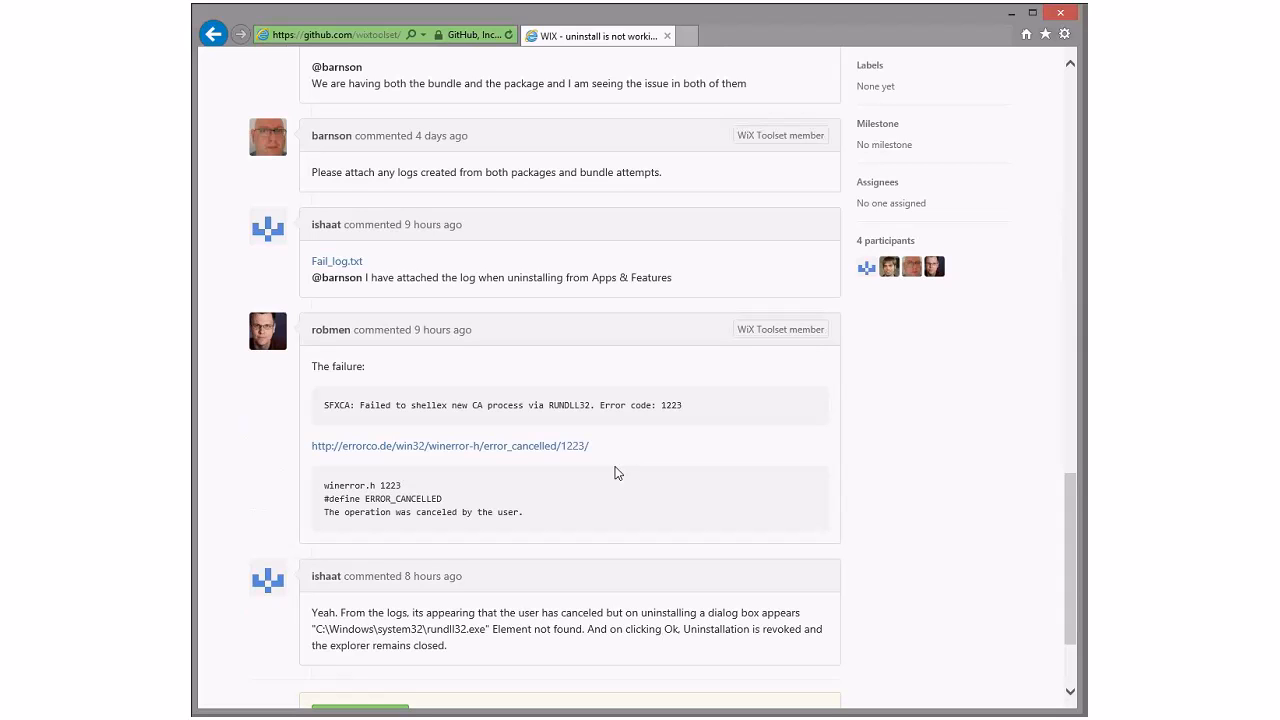
mouse_move(647, 393)
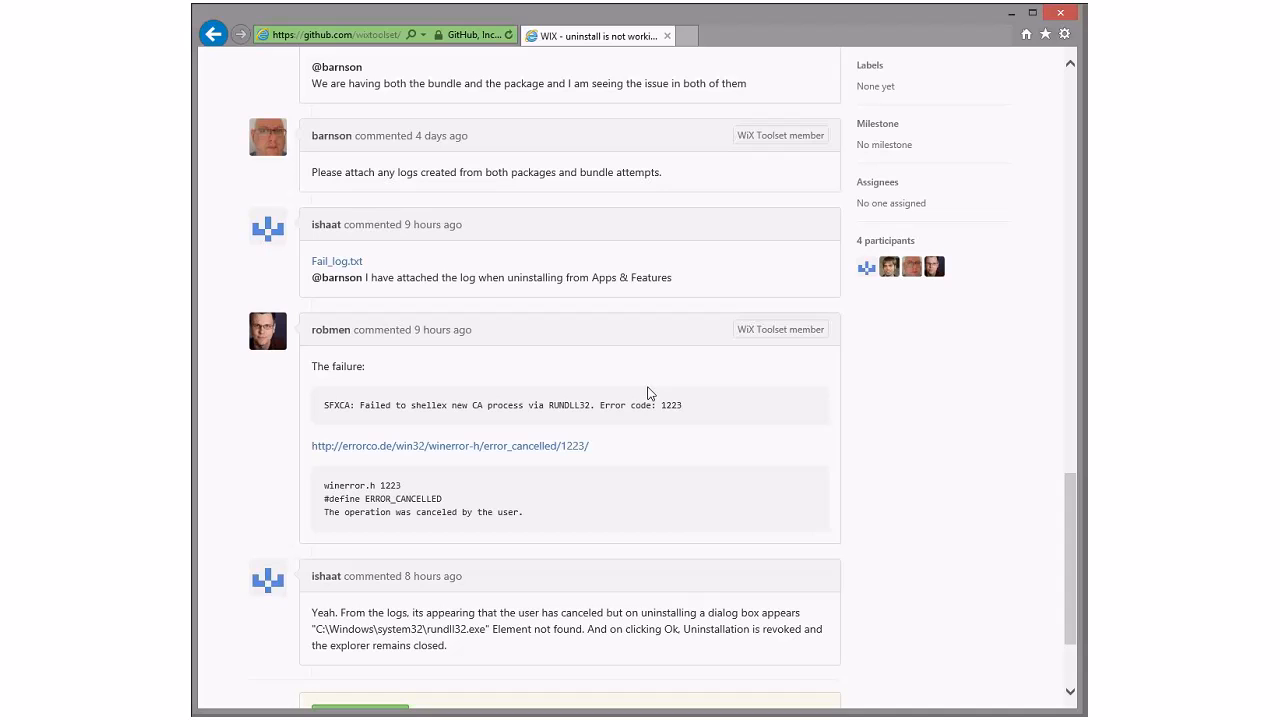
Go back to the six open issues filtered by is:issue no:label.
left_click(213, 33)
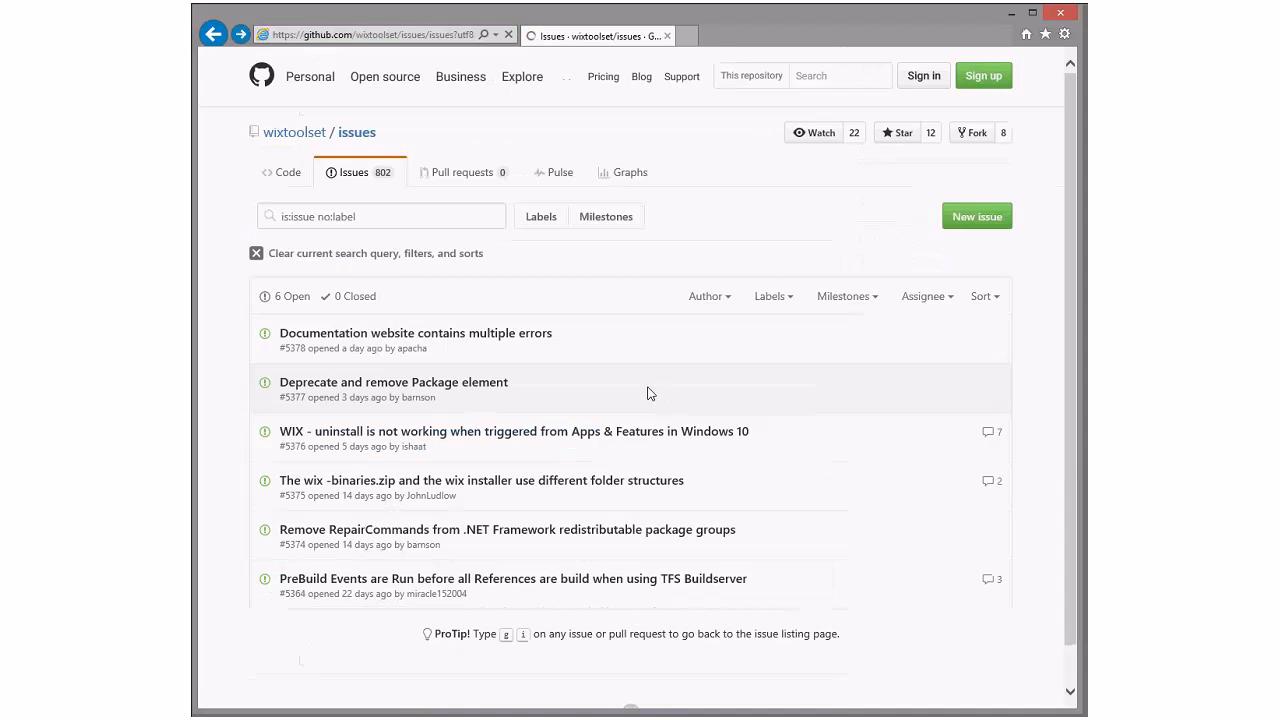
mouse_move(467, 388)
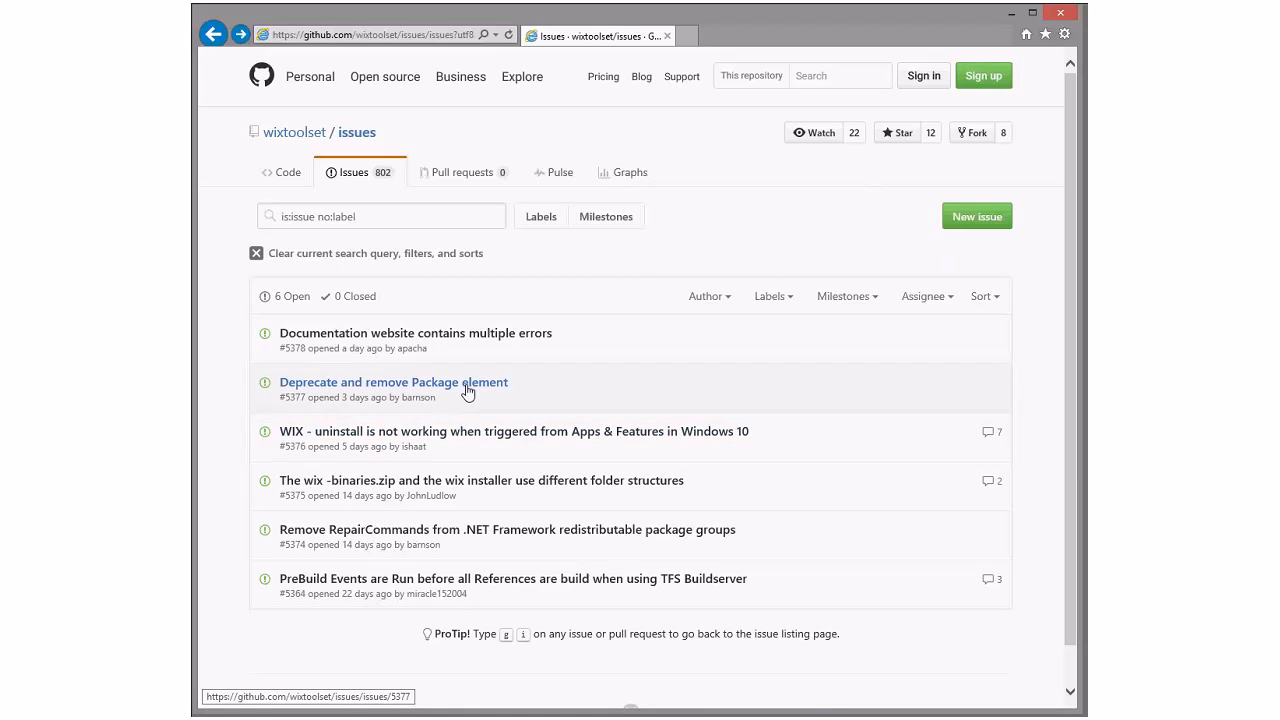
left_click(393, 382)
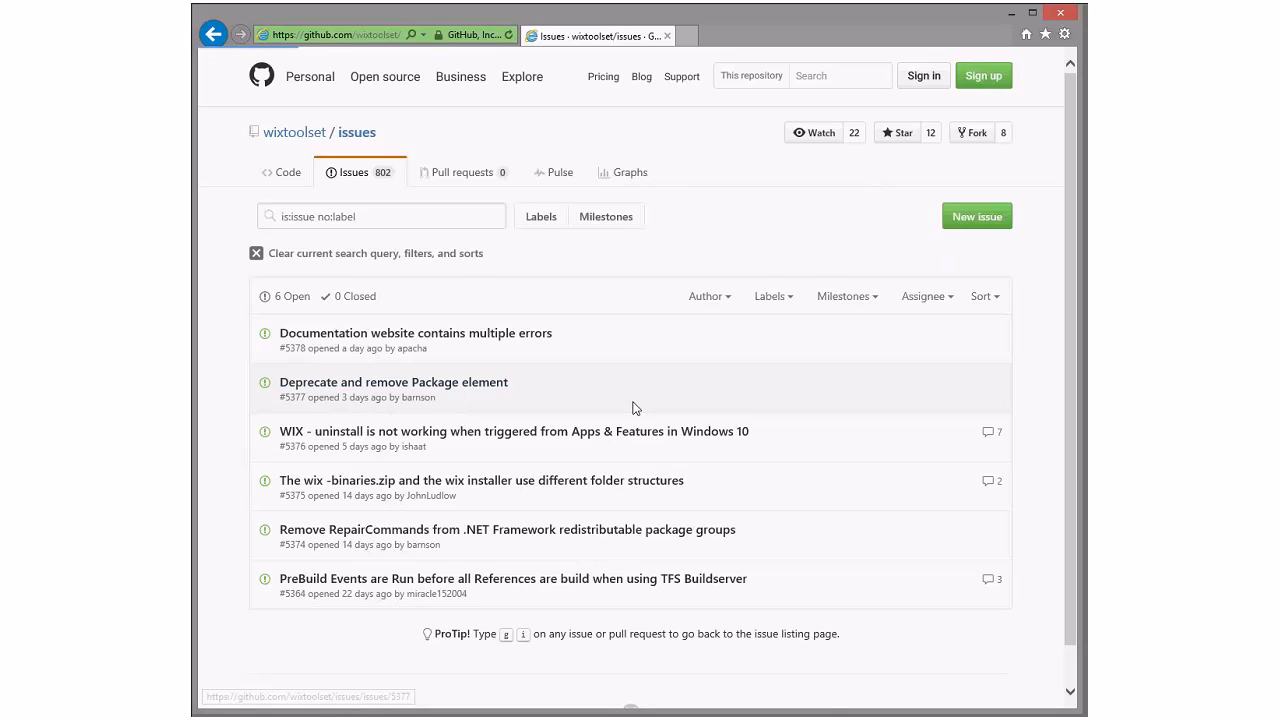
left_click(393, 382)
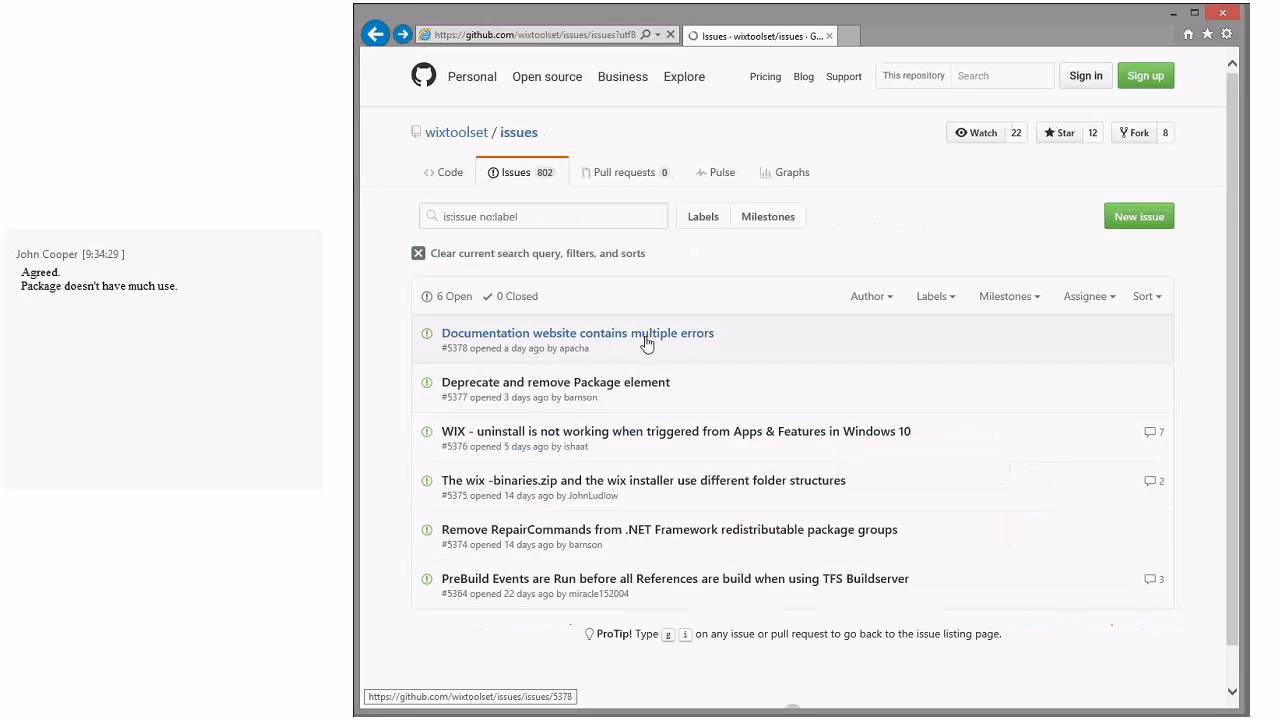
Open issue #5378, 'Documentation website contains multiple errors'.
left_click(577, 333)
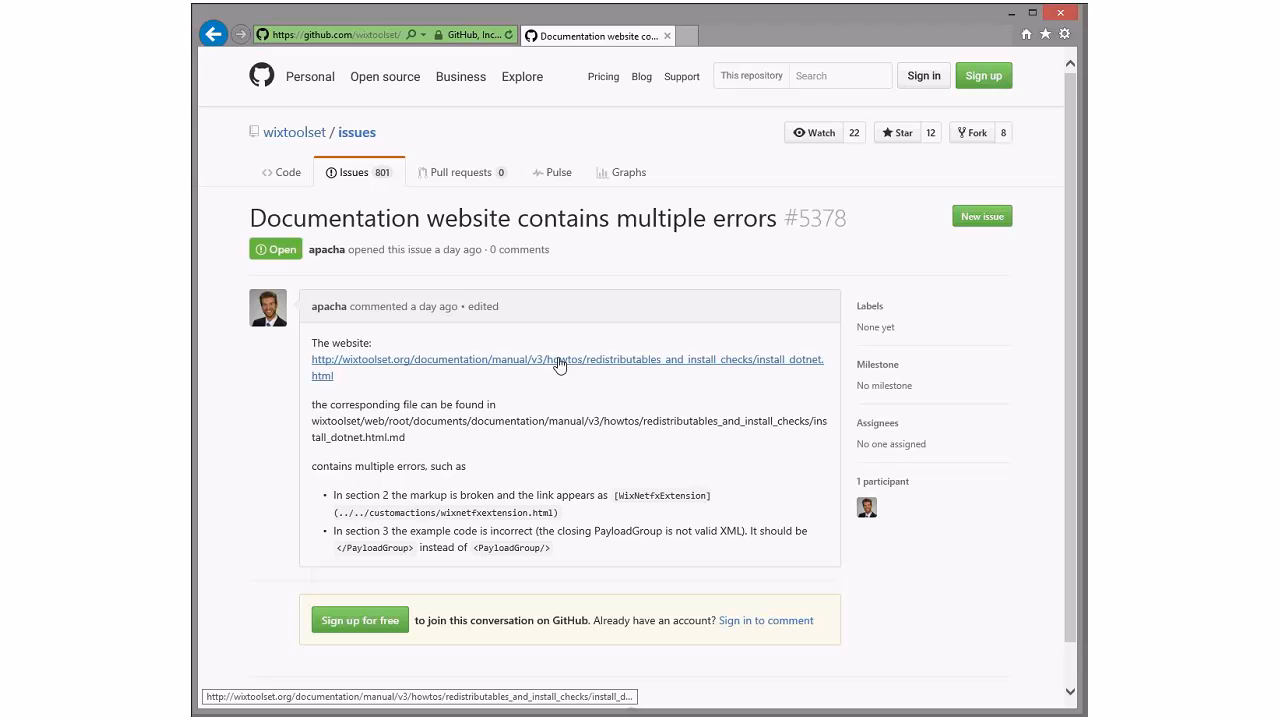
mouse_move(570, 434)
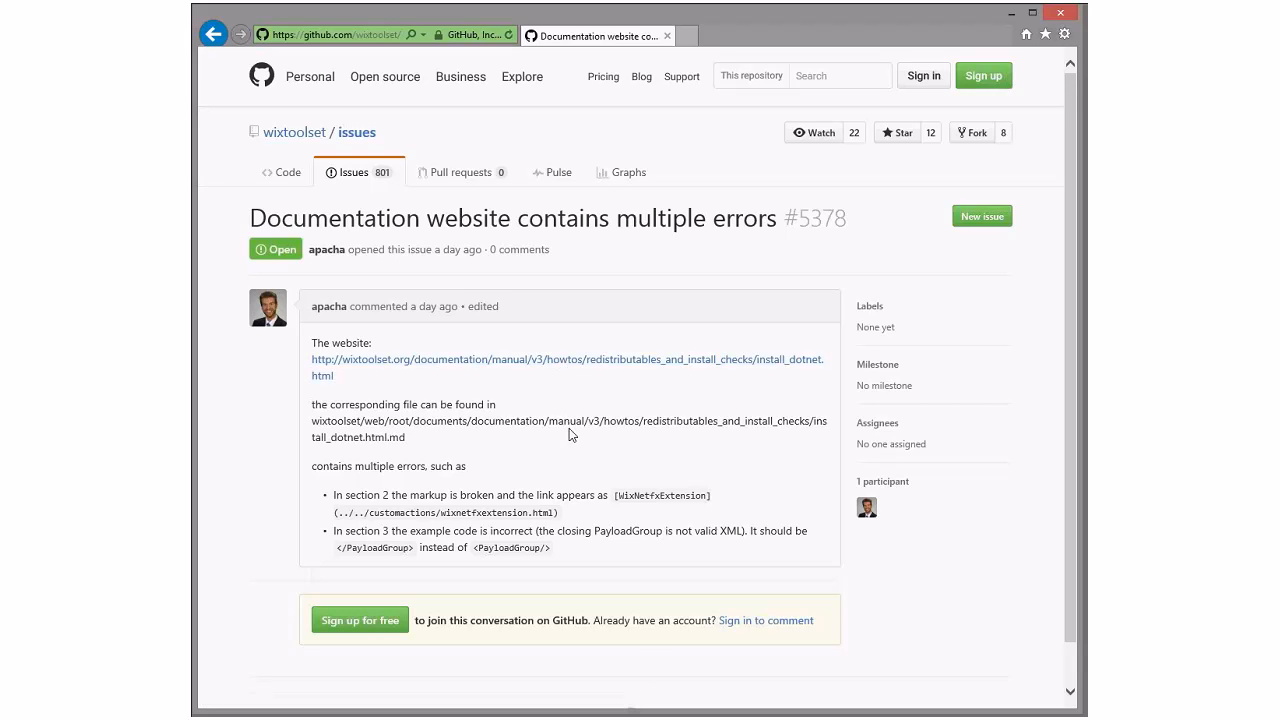
mouse_move(592, 428)
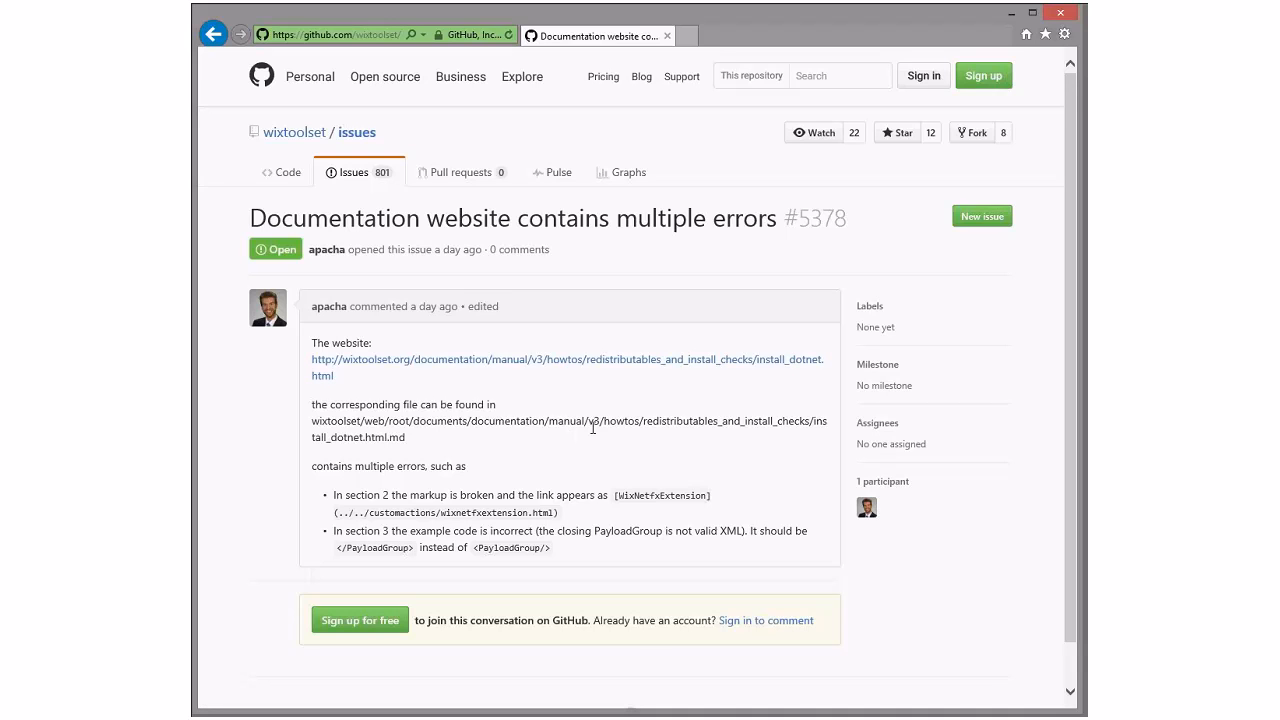
mouse_move(617, 454)
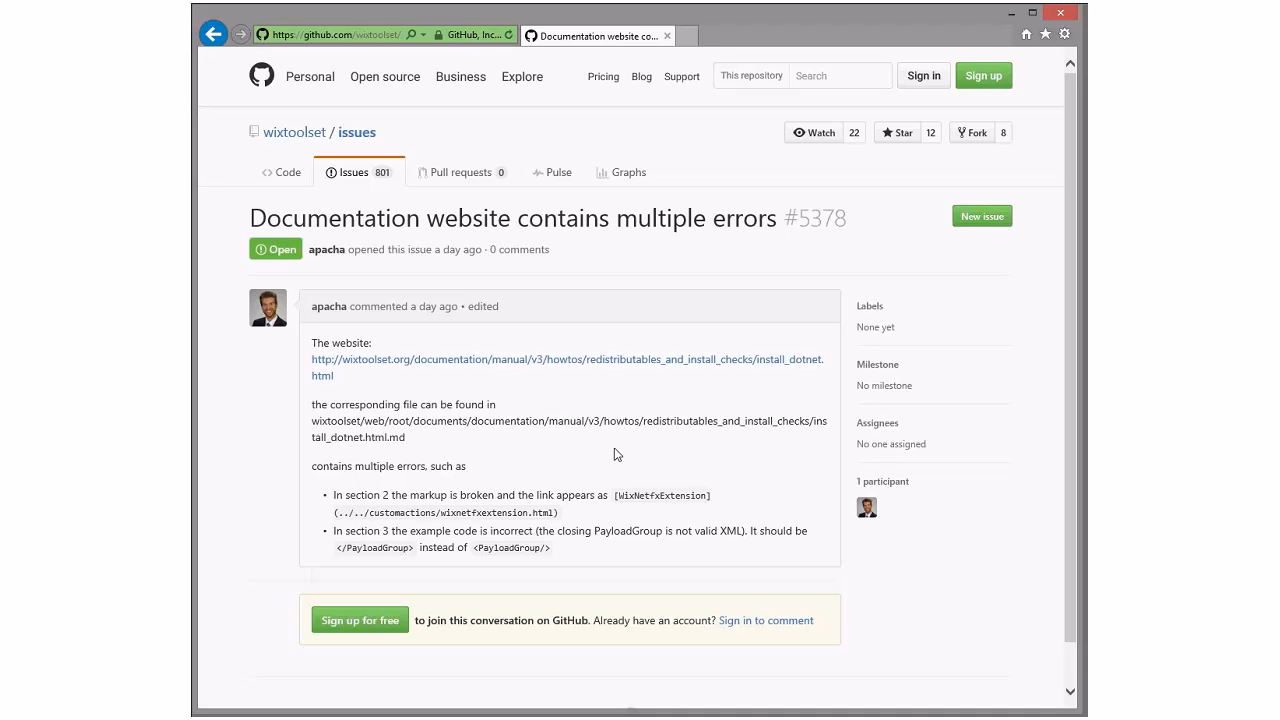
mouse_move(478, 457)
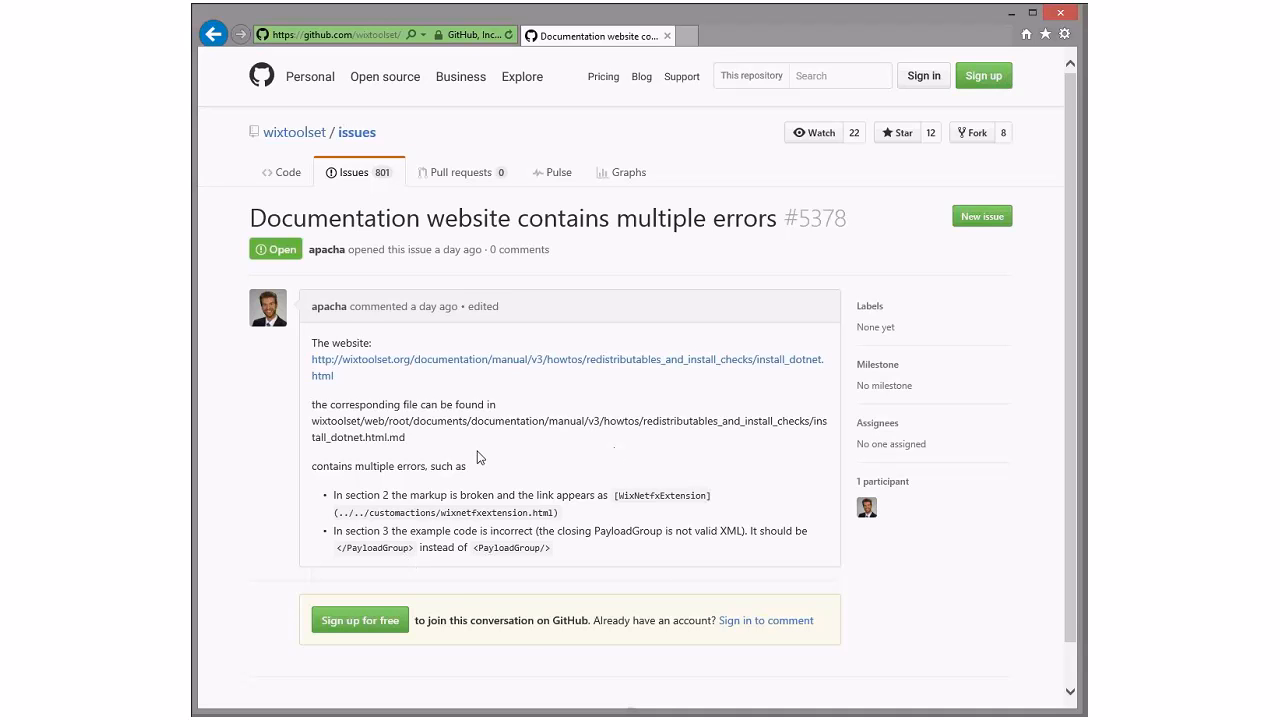